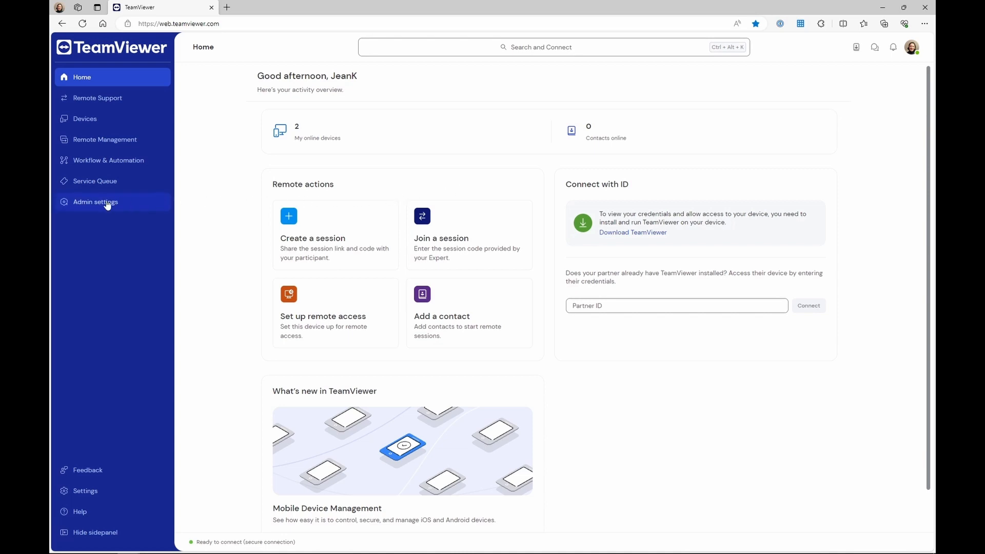
# Step: Go to Admin settings and open the Custom modules page under Device Management
pyautogui.click(96, 202)
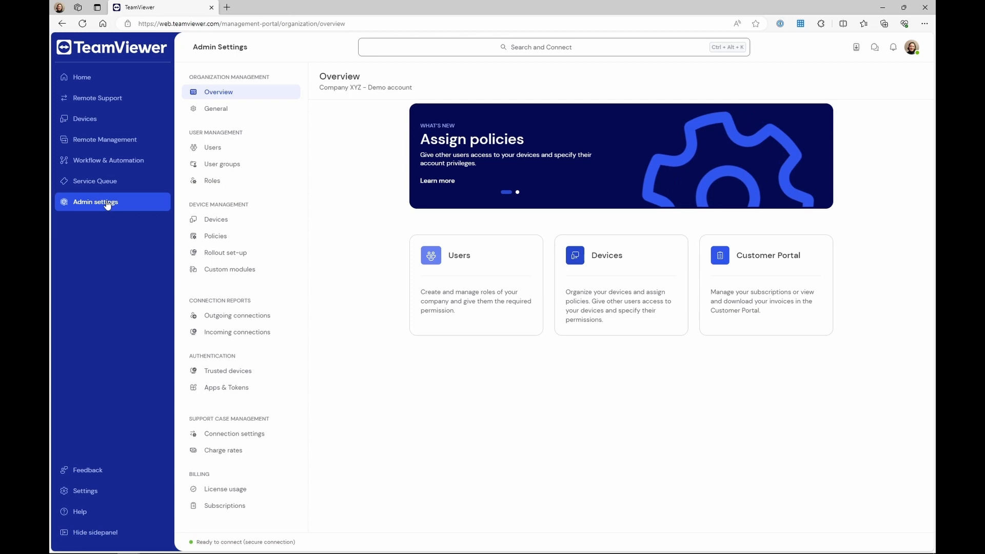
pyautogui.click(230, 268)
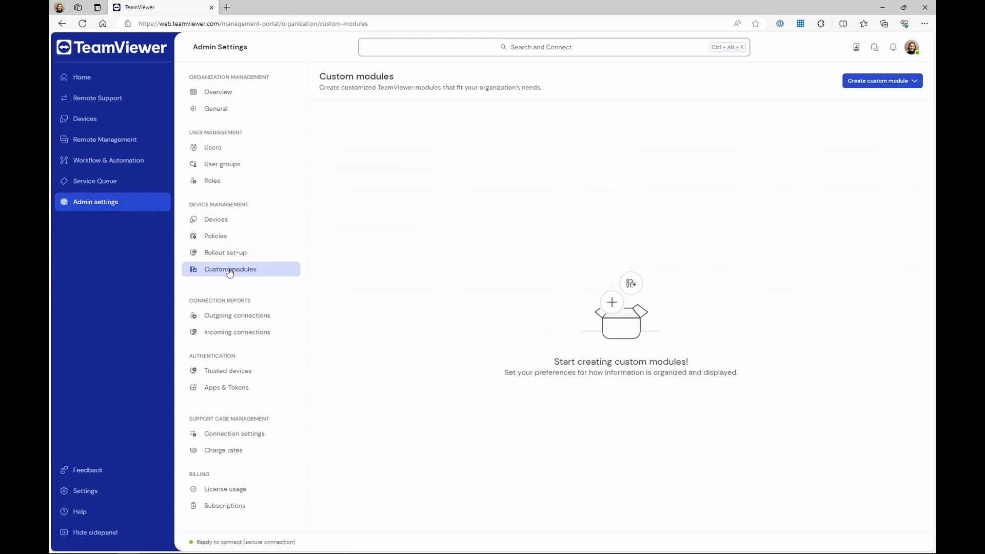
pyautogui.moveTo(408, 246)
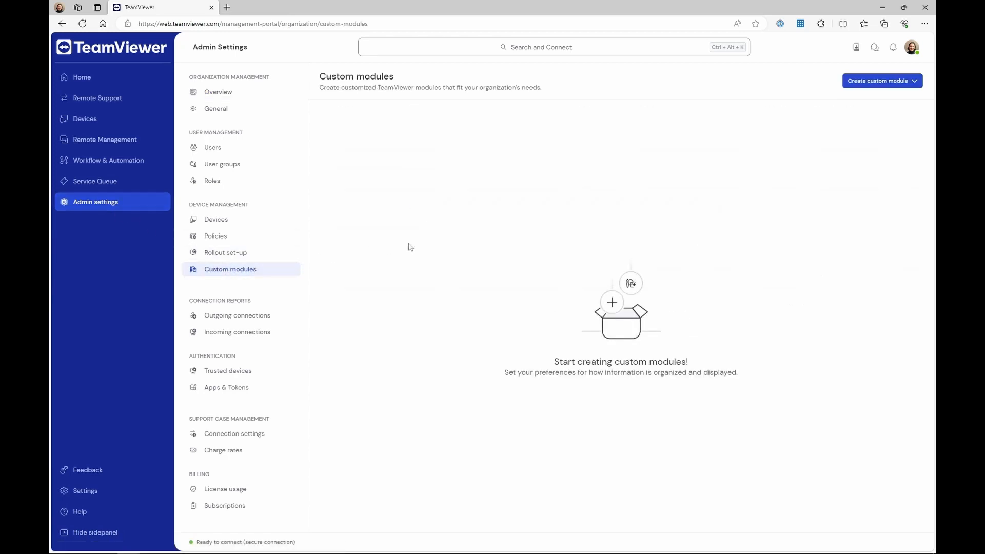
# Step: Create a QuickSupport desktop module and name it 'QuickSupport - MyCompany XYZ'
pyautogui.click(881, 80)
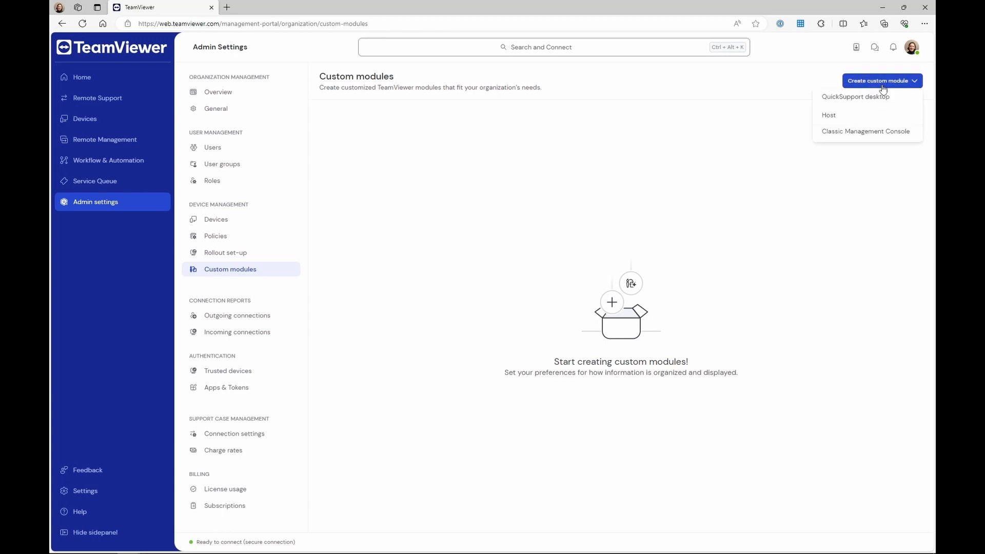
pyautogui.click(856, 96)
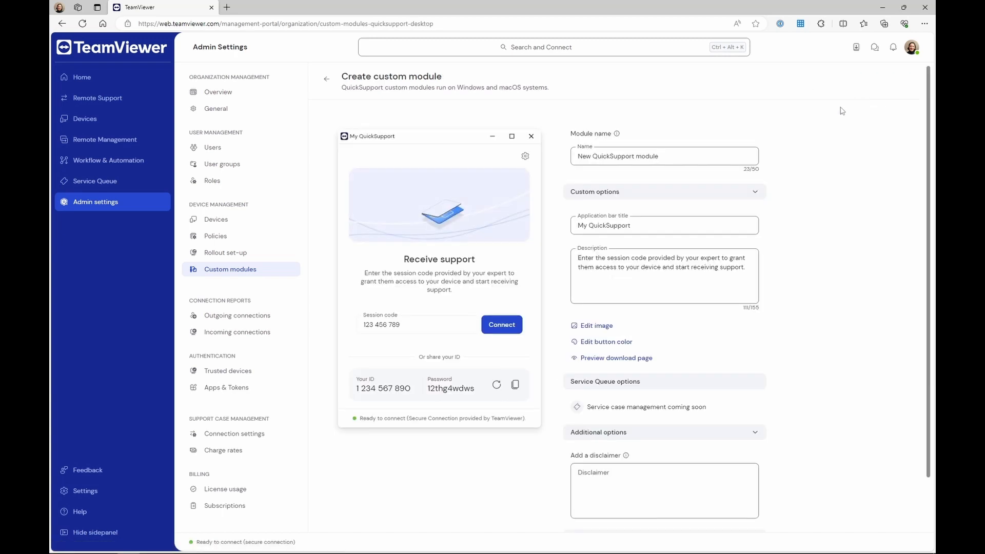
pyautogui.tripleClick(662, 156)
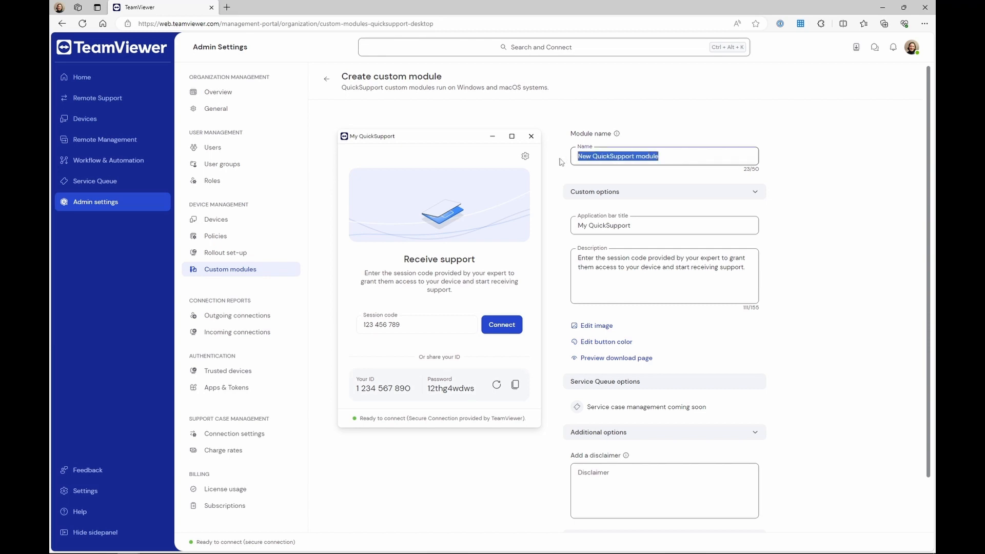
pyautogui.write('QuickS')
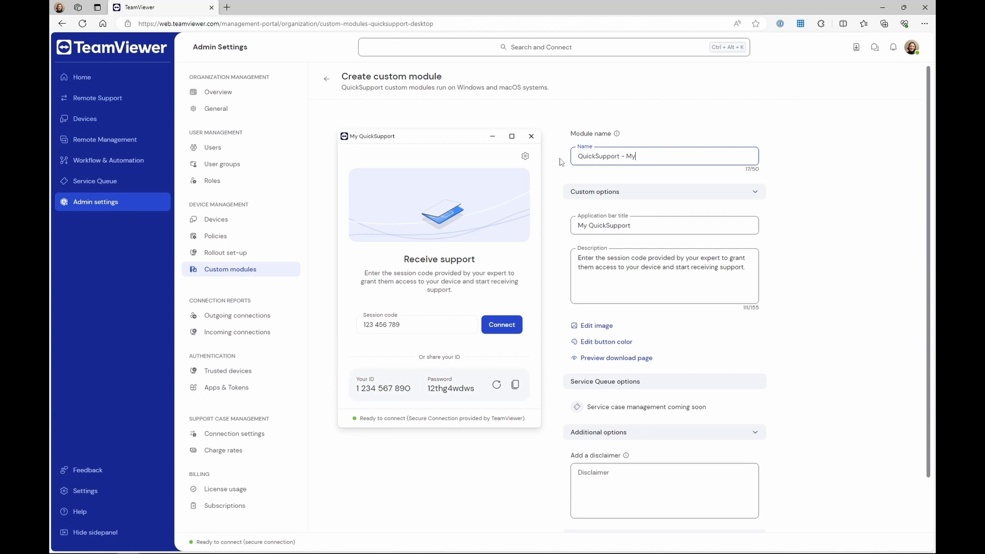
pyautogui.write('Company')
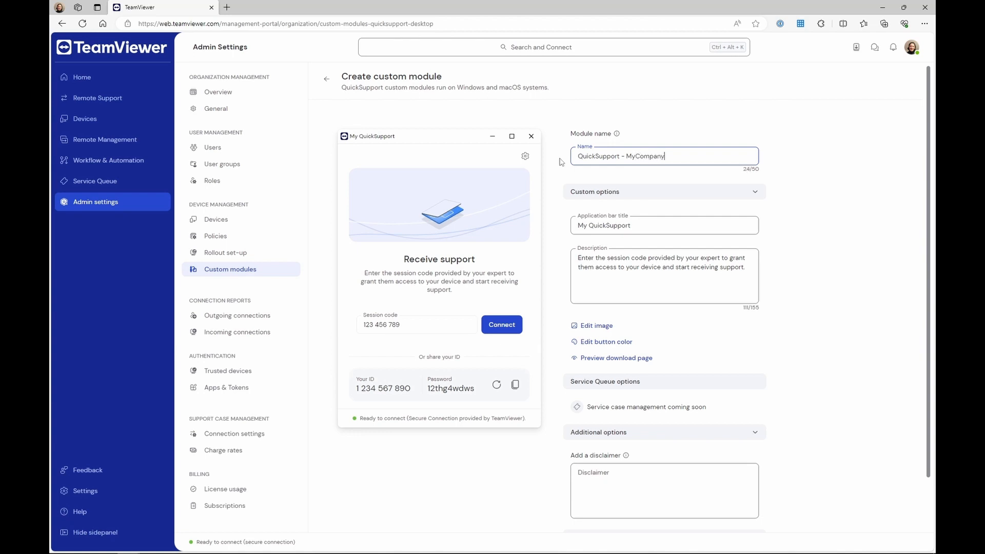
pyautogui.write('XY')
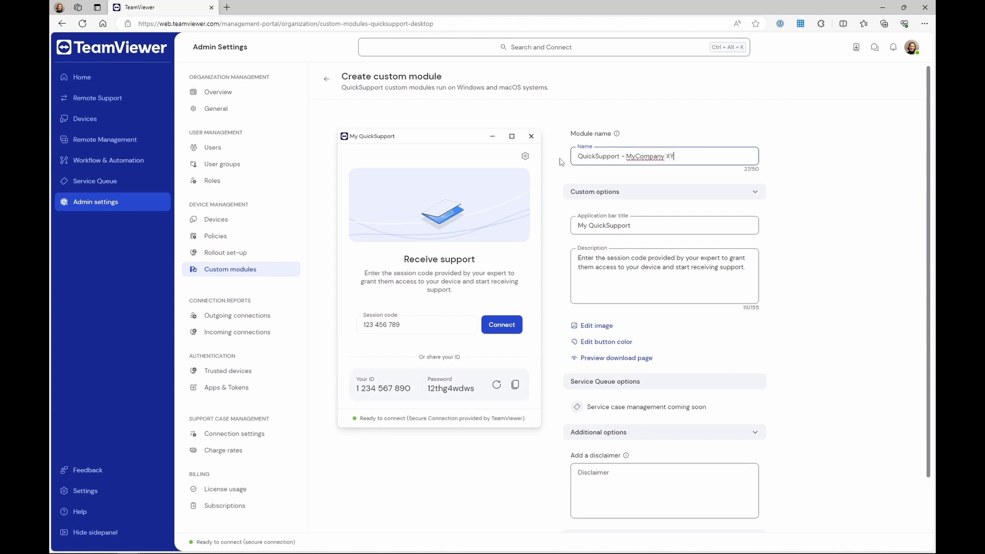
pyautogui.write('Z')
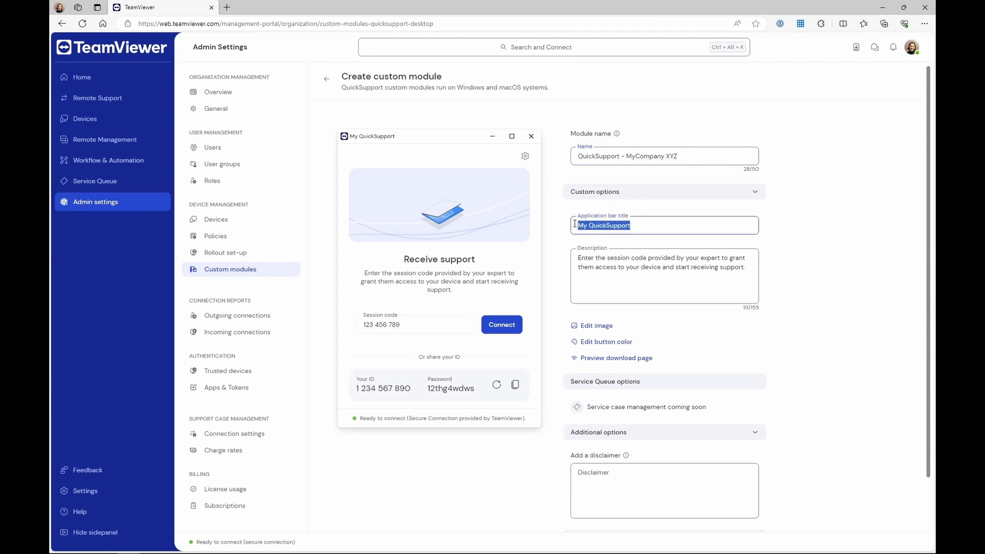
# Step: Set the window title to 'Remote support - MyCompany XYZ' and replace the description with a greeting from JeanK
pyautogui.write('Remot')
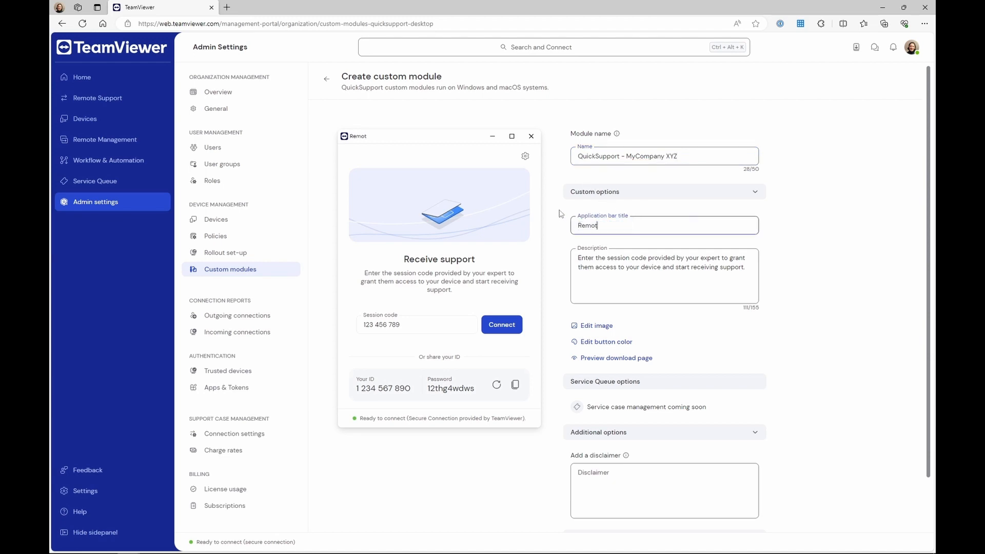
pyautogui.write('e support')
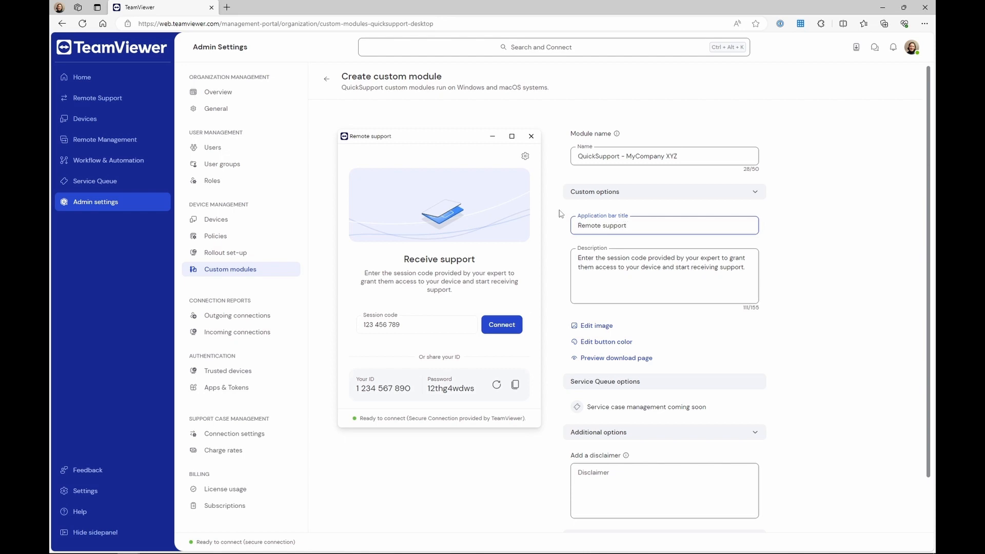
pyautogui.write('- MyC')
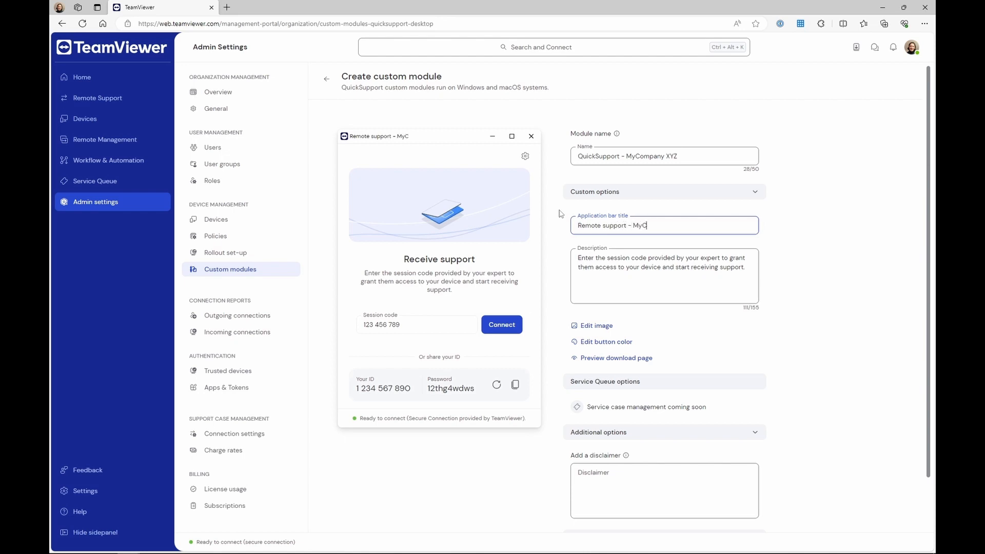
pyautogui.write('ompany XYZ')
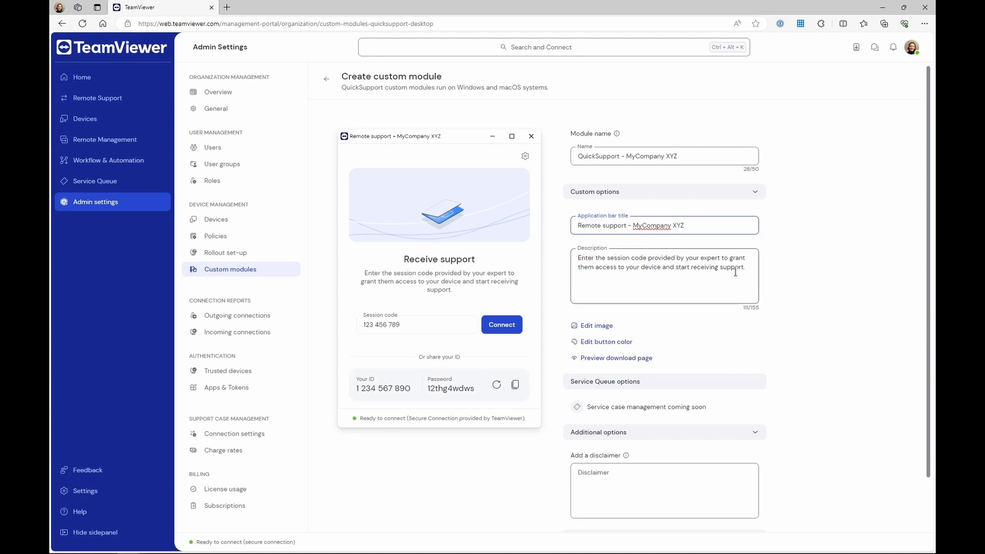
pyautogui.tripleClick(664, 262)
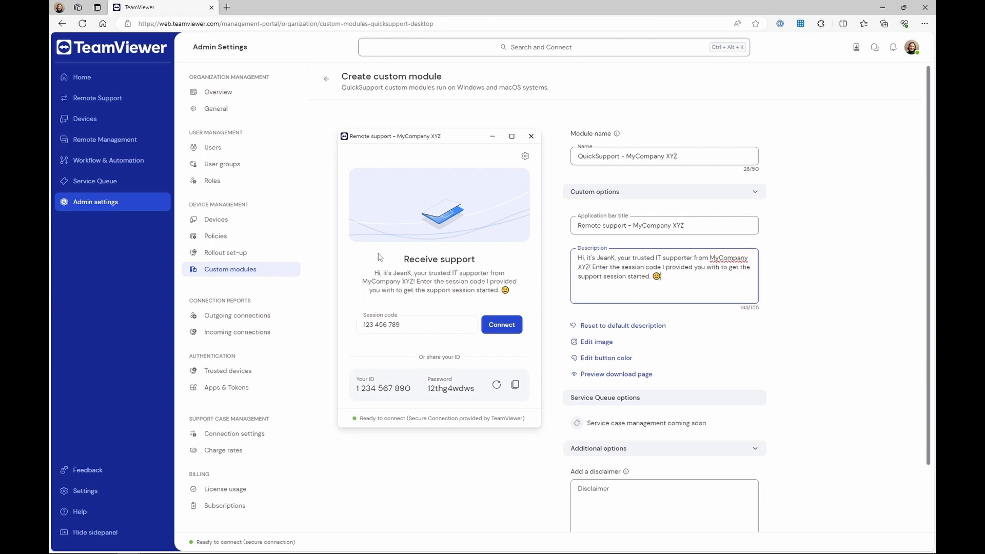
pyautogui.moveTo(563, 293)
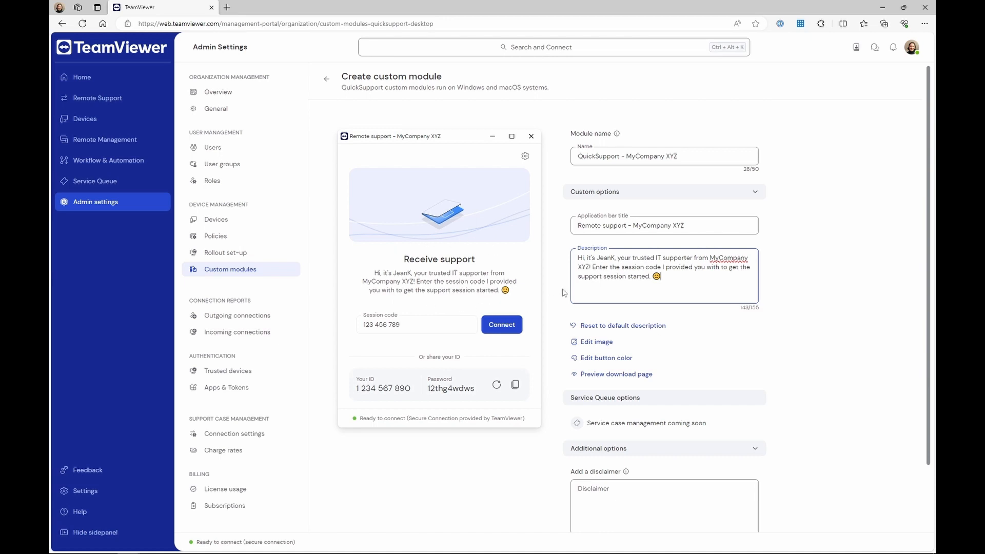
# Step: Upload the MyCompany logo PNG as the module image and save it
pyautogui.click(596, 340)
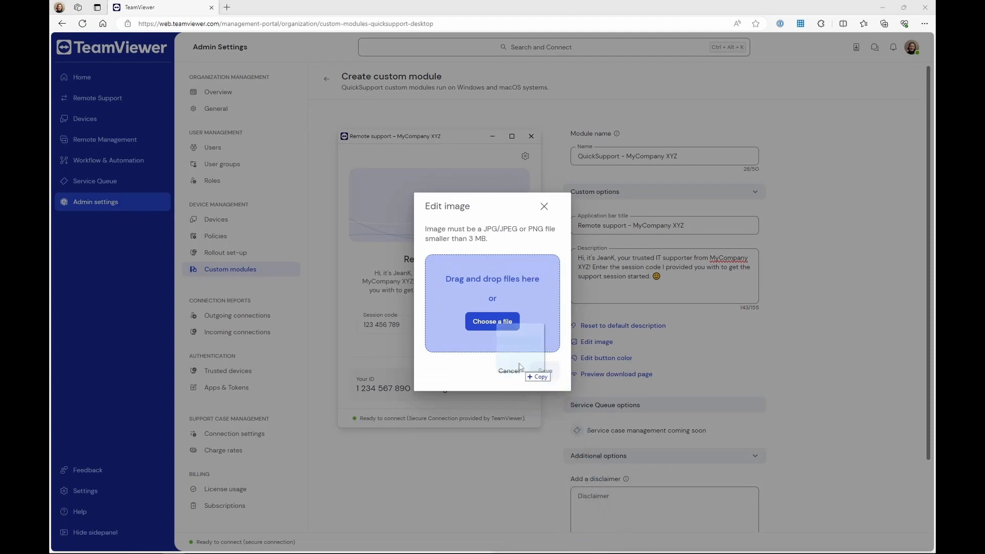
pyautogui.click(491, 321)
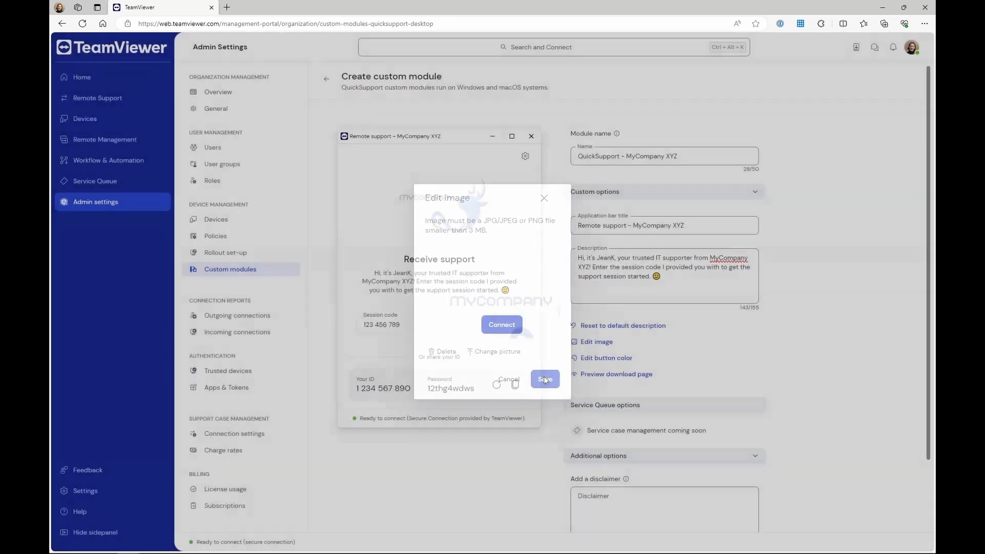
pyautogui.click(544, 379)
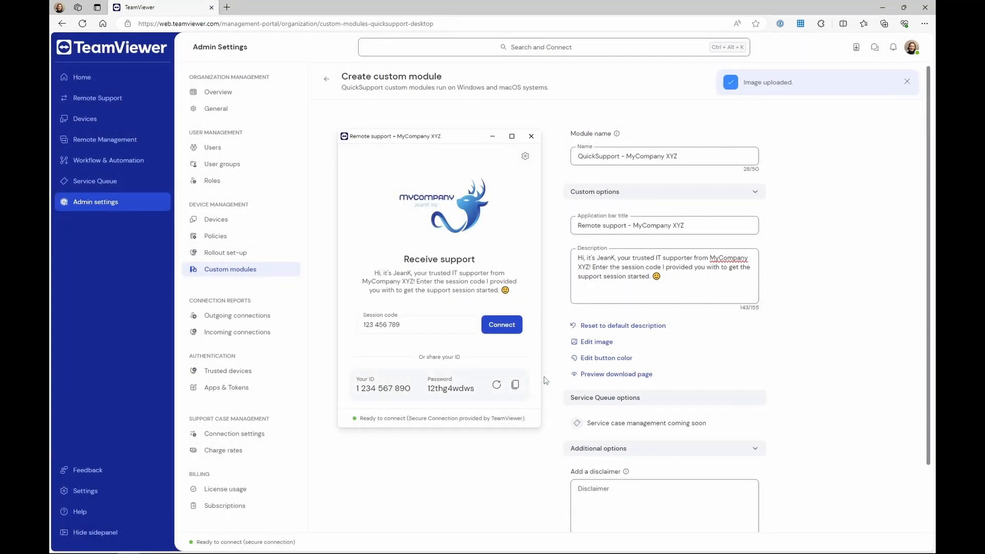
pyautogui.click(607, 357)
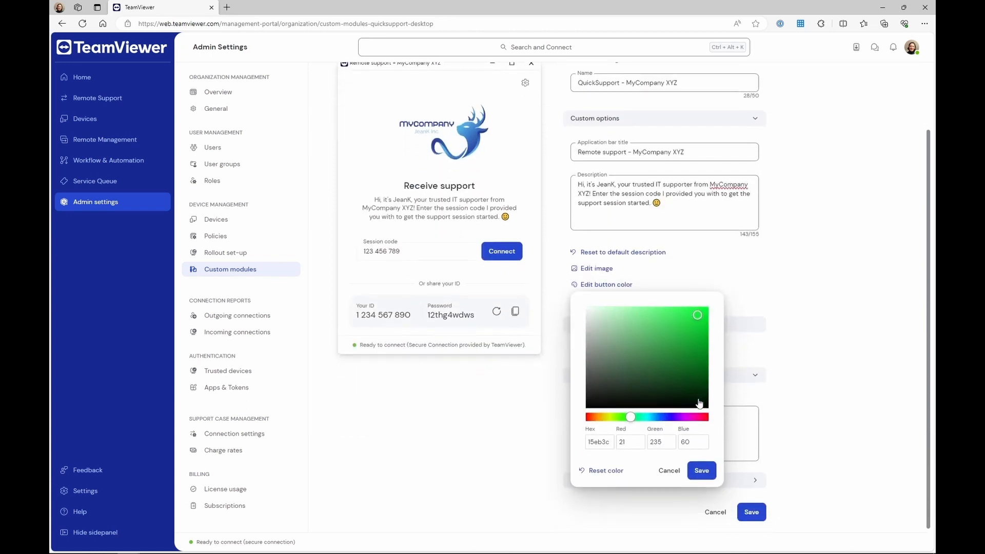
# Step: Save the green color for the Connect button and move on to the download options
pyautogui.click(700, 470)
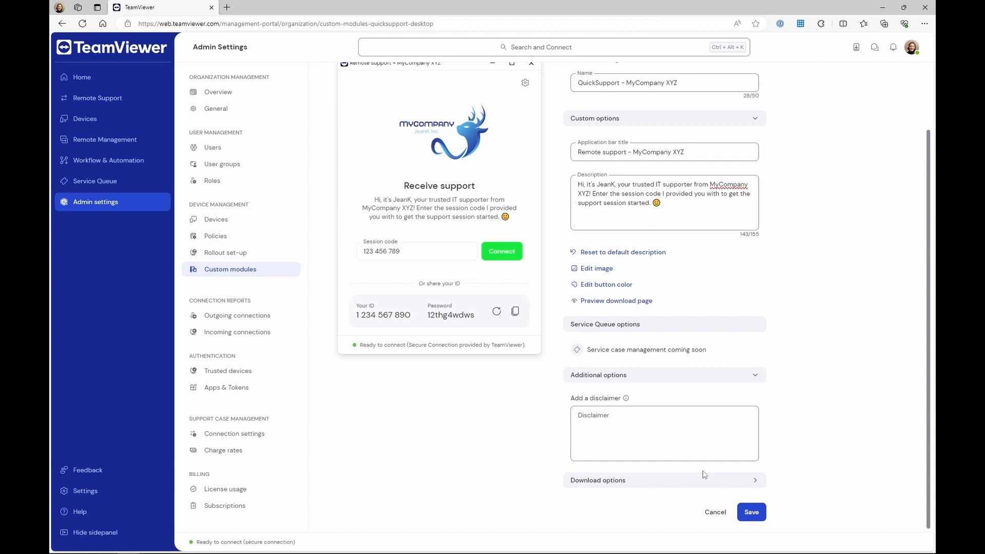
pyautogui.click(751, 512)
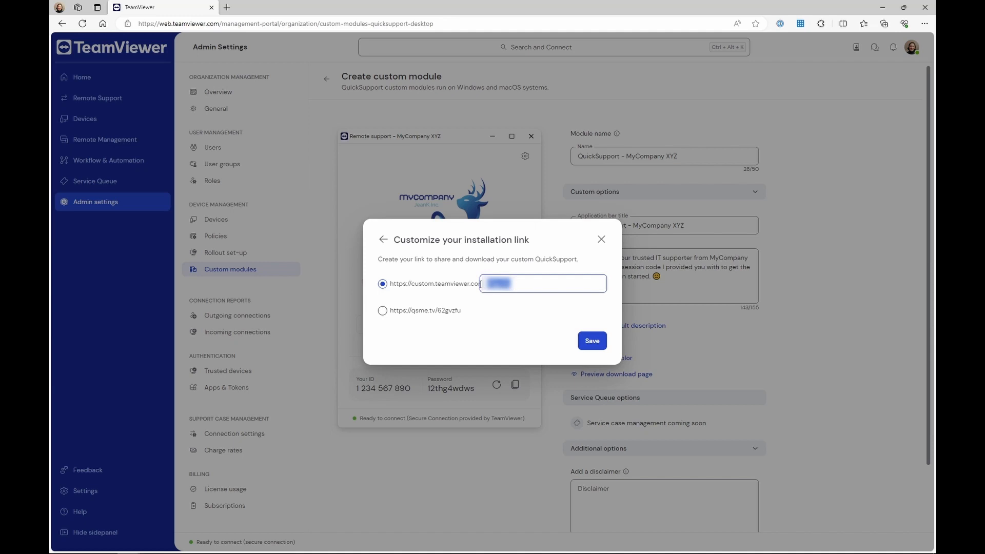
# Step: Enter 'MyCompanyXYZJeanK' as the custom.teamviewer.com installation link suffix
pyautogui.write('MyCo')
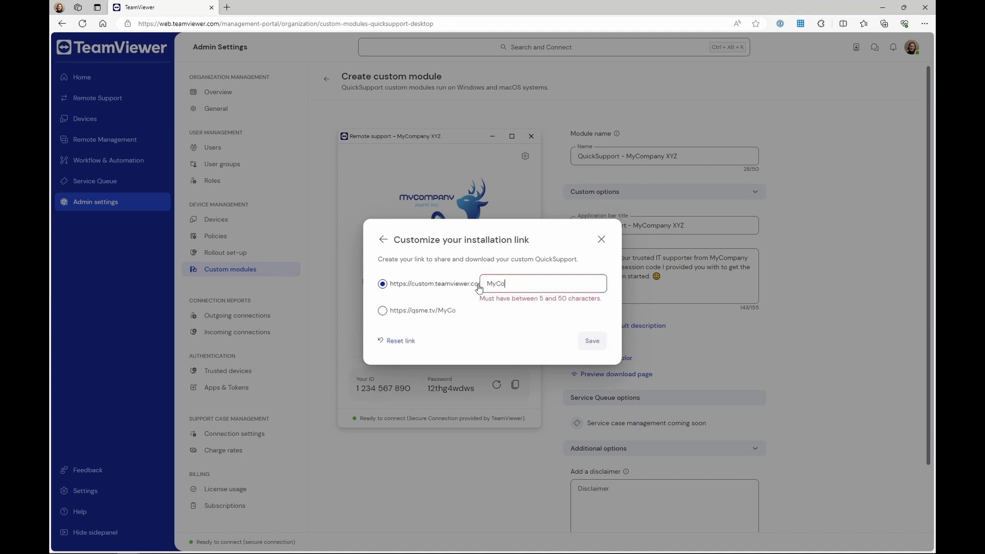
pyautogui.write('mpanyX')
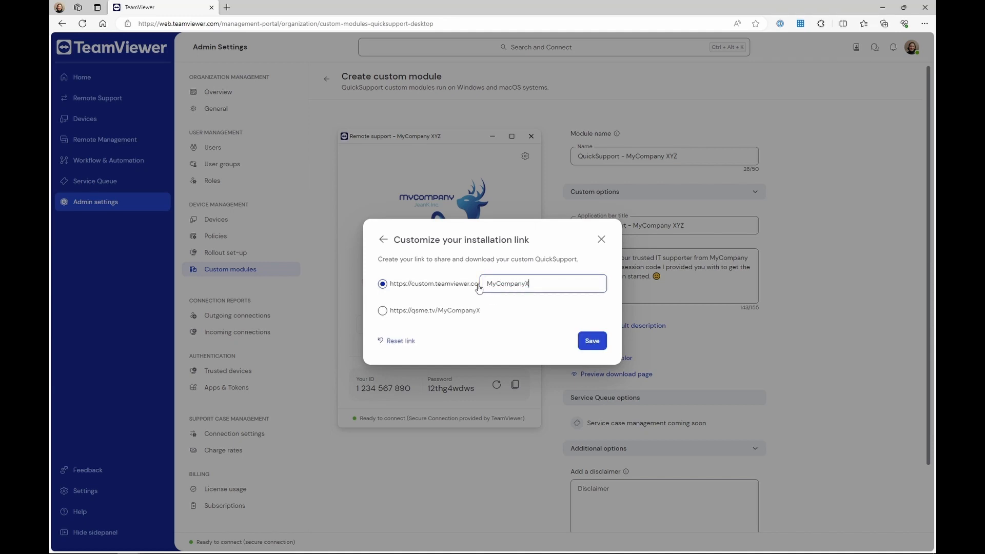
pyautogui.write('YZ')
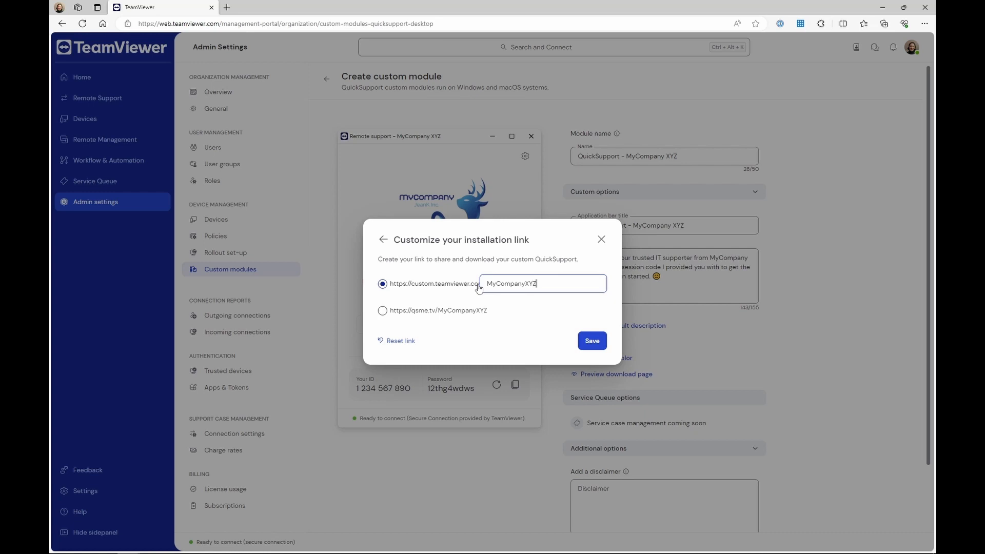
pyautogui.write('JeanK')
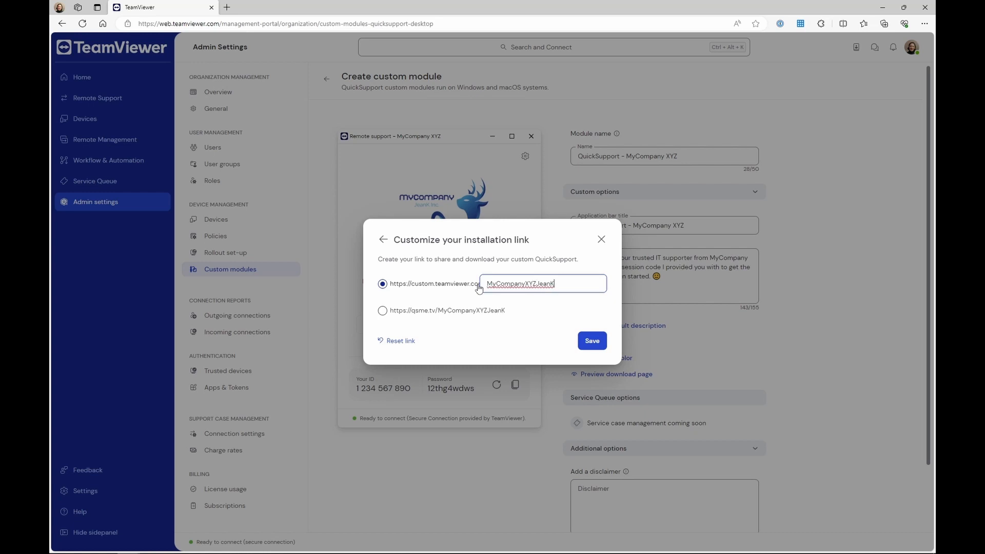
pyautogui.moveTo(591, 341)
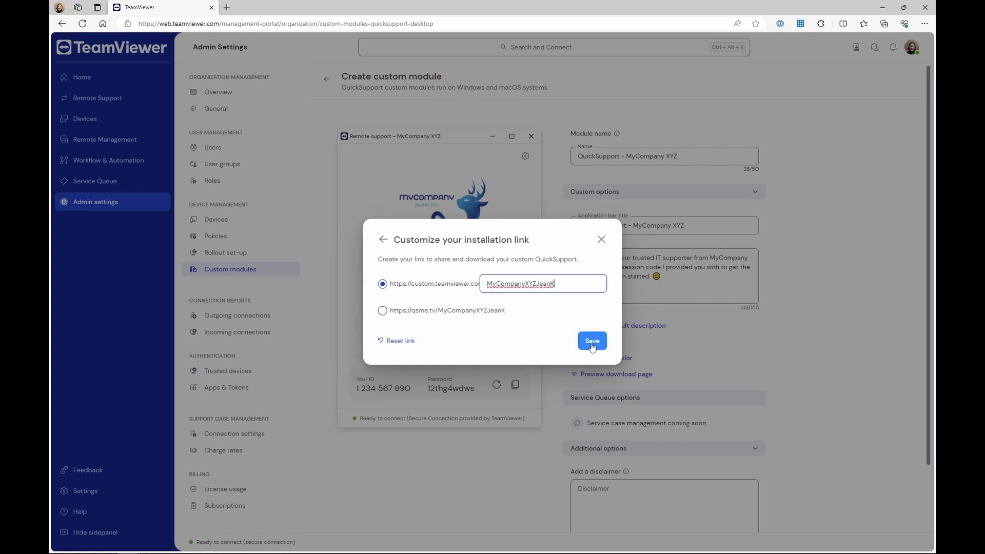
# Step: Save the link and module, acknowledging the permanent link popup and the saved notice
pyautogui.click(589, 340)
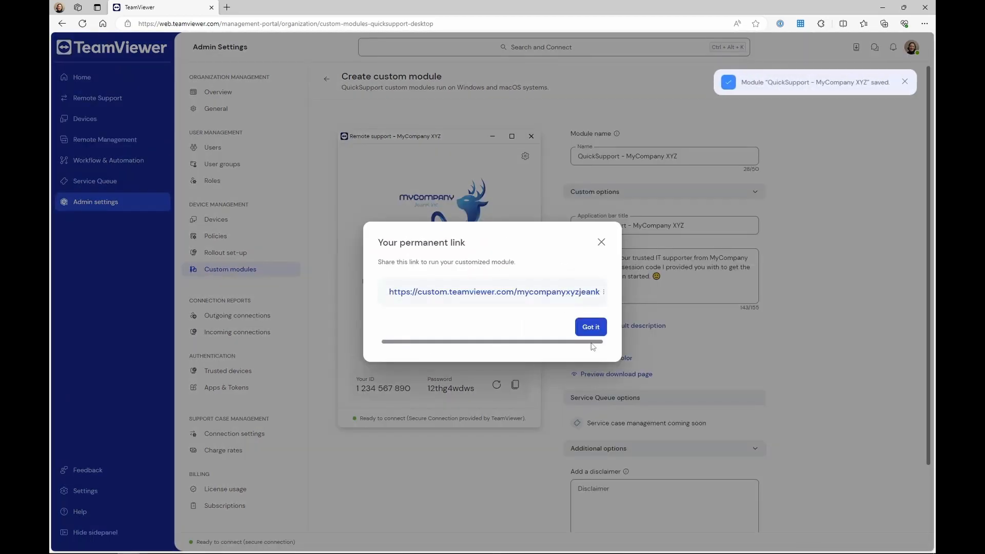
pyautogui.moveTo(590, 326)
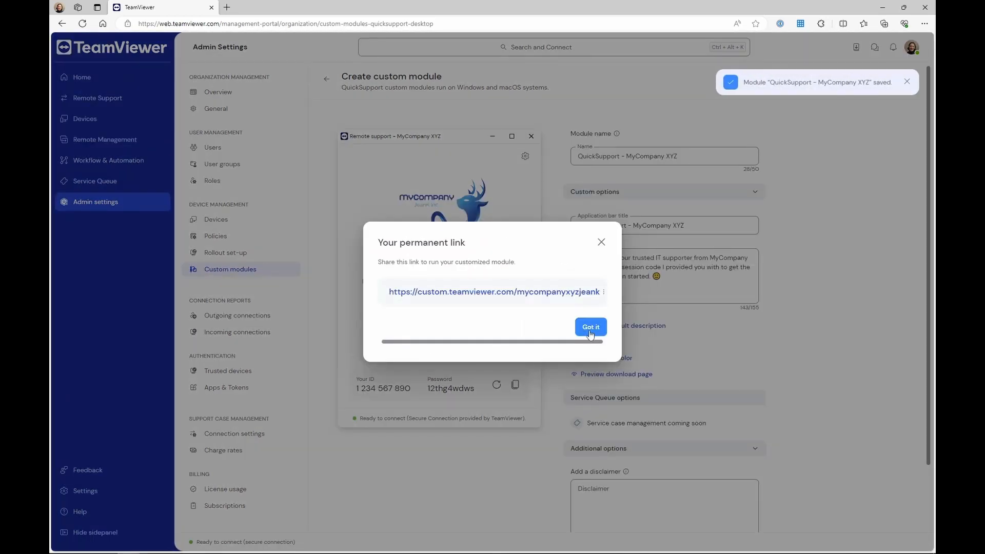
pyautogui.click(589, 326)
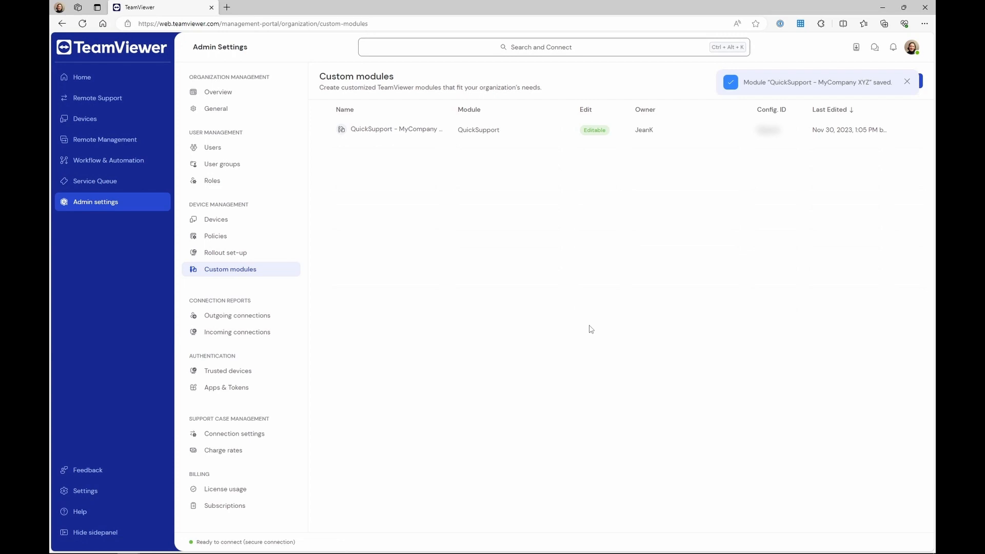
pyautogui.click(906, 81)
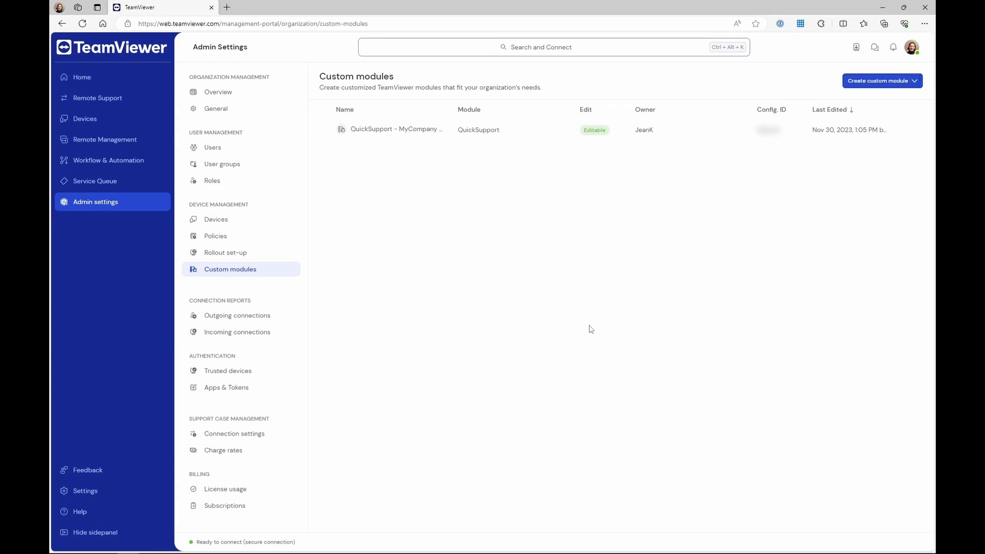